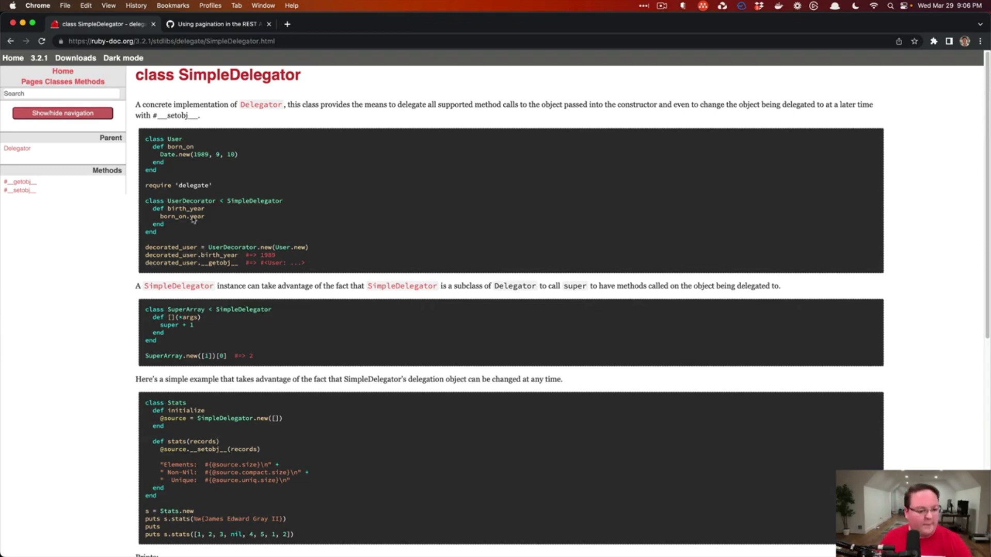
mouse_move(304, 222)
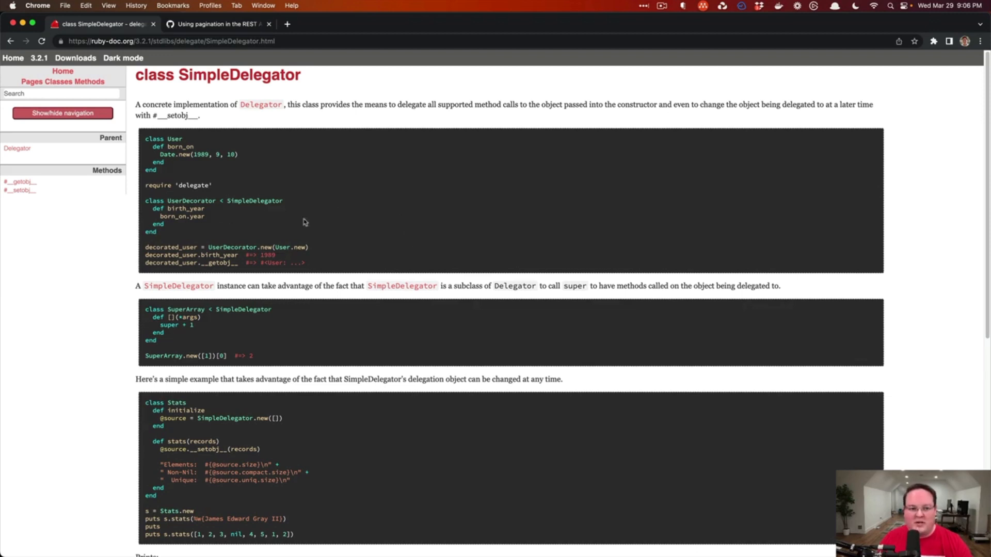
mouse_move(208, 245)
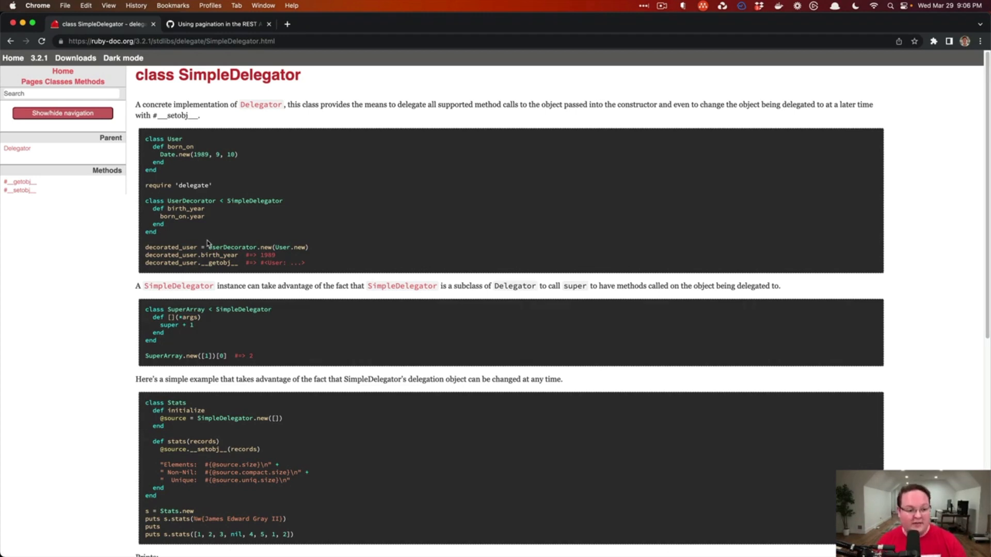
mouse_move(247, 243)
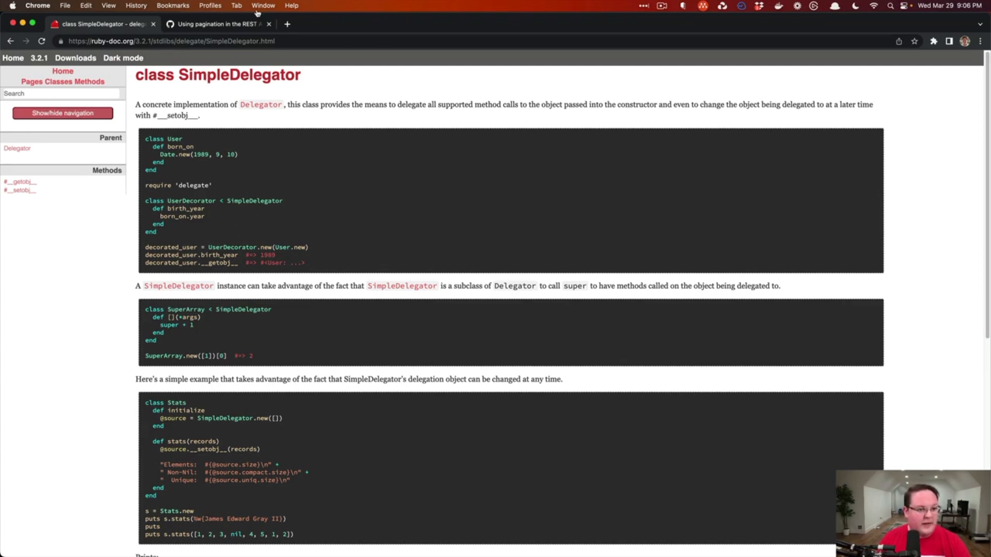
Show the 'Using pagination in the REST API' guide at its Using link headers section.
click(218, 24)
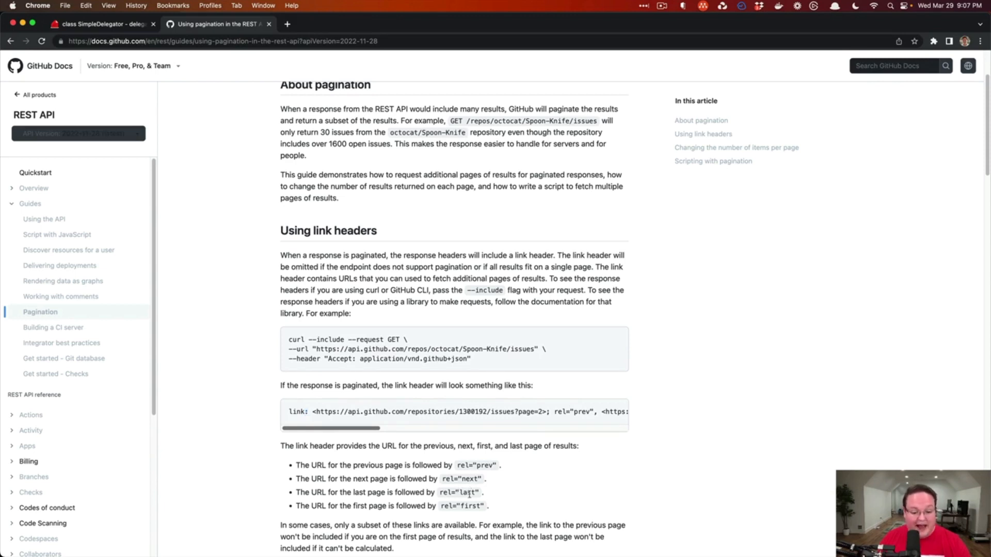
mouse_move(305, 383)
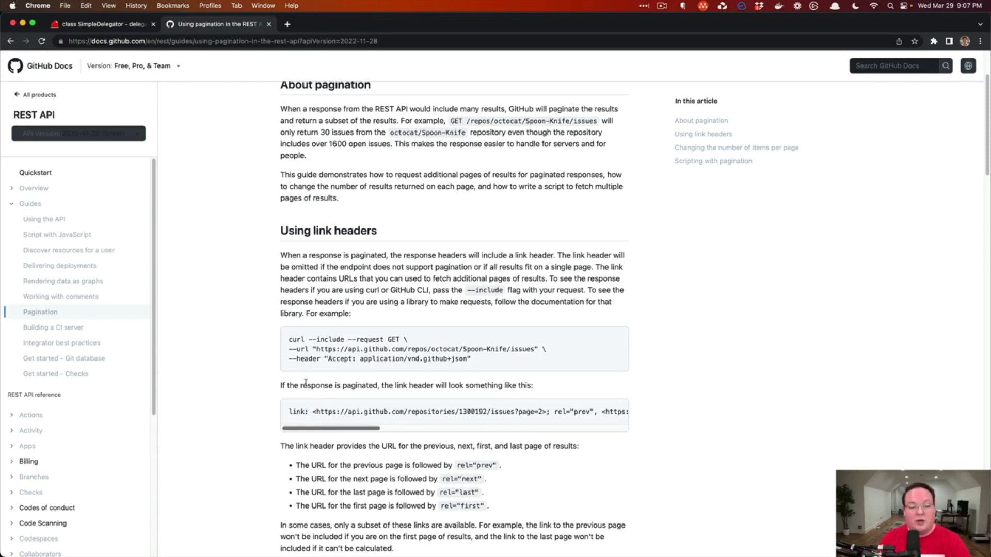
mouse_move(384, 400)
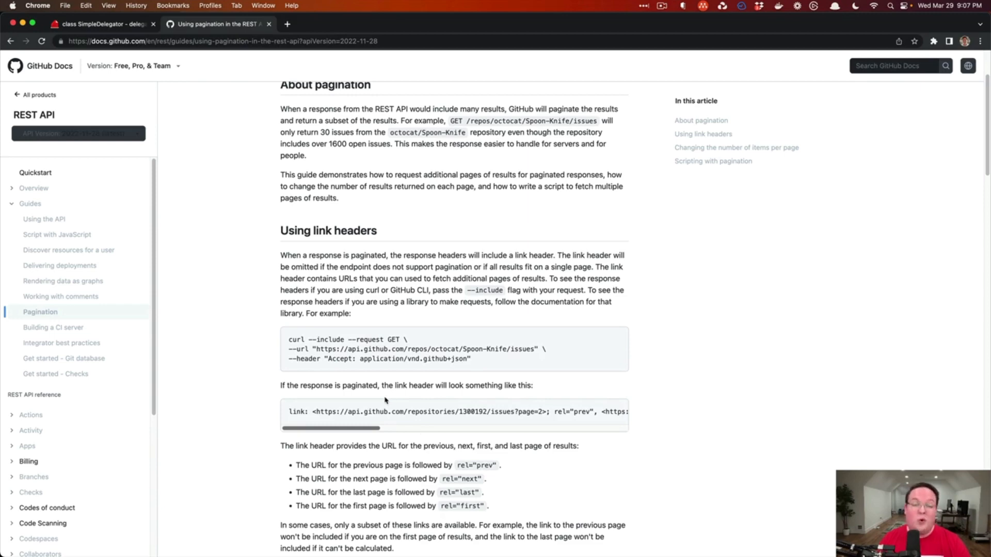
scroll(up, 3)
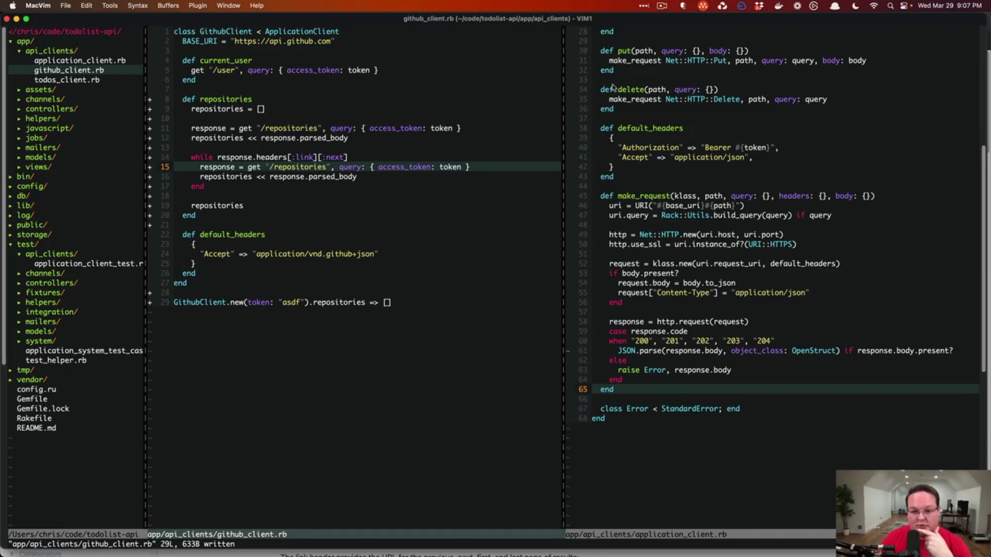
mouse_move(619, 201)
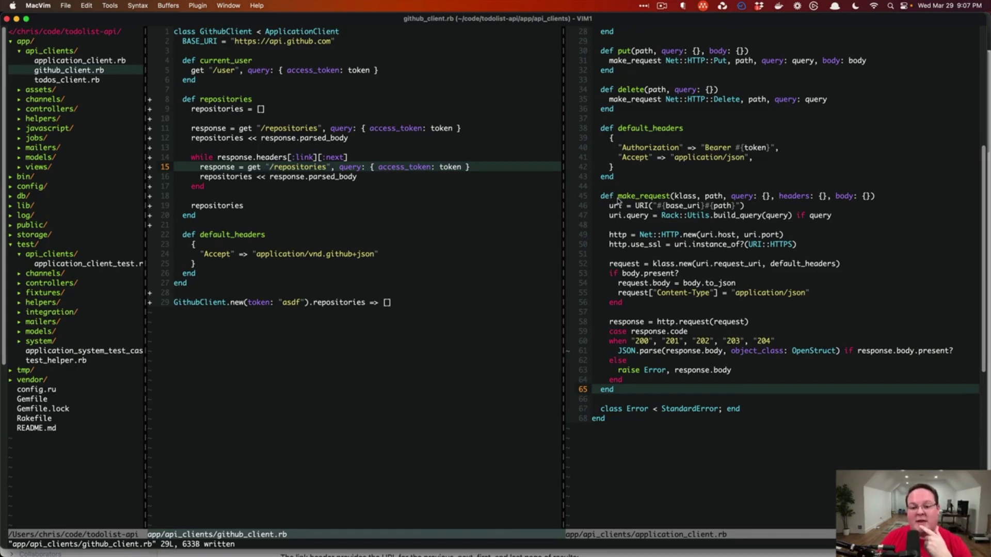